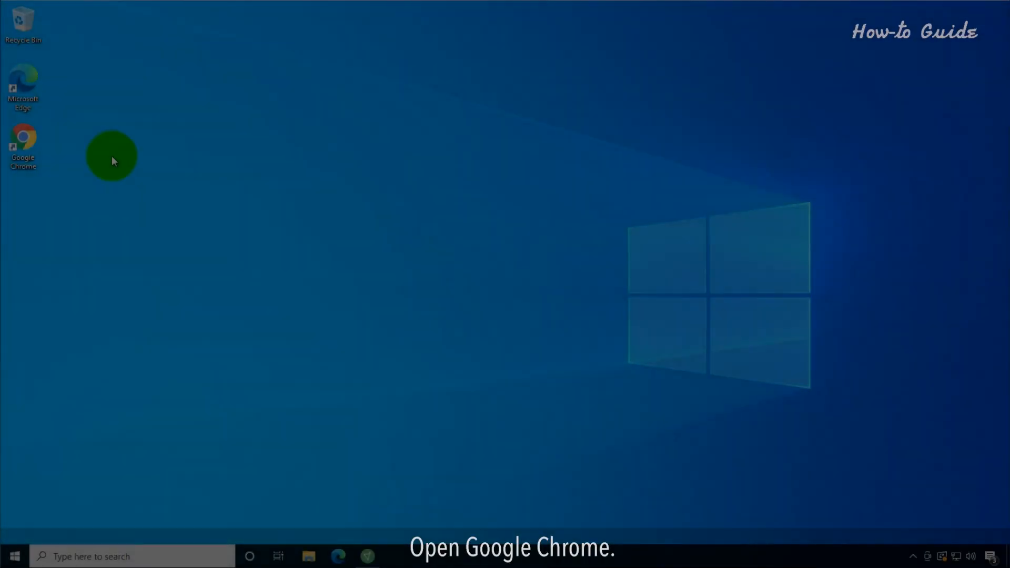
Step: Launch Chrome from the desktop and expand its main menu toward Help
{"action": "double_click", "coordinate": [24, 143]}
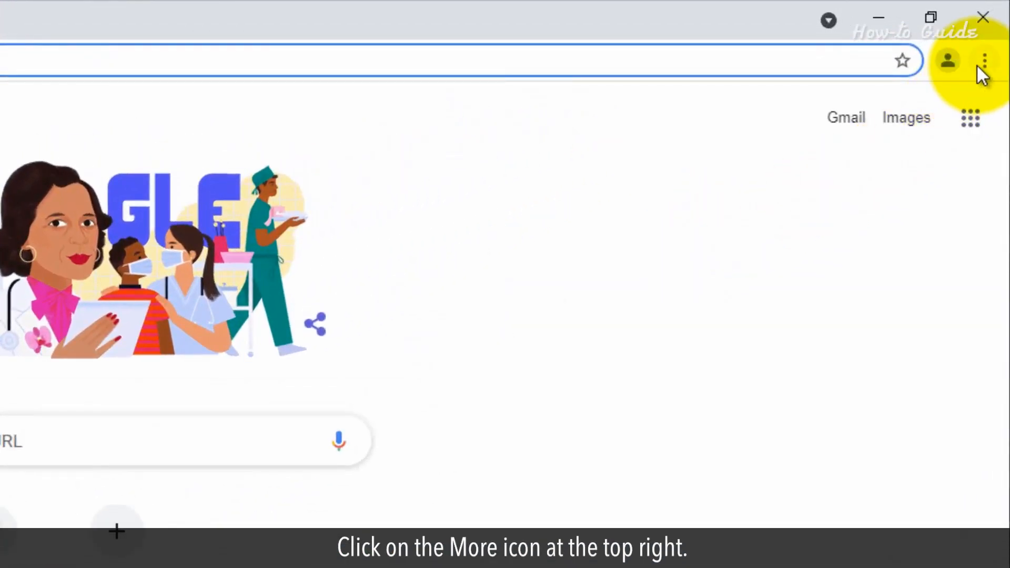
{"action": "left_click", "coordinate": [984, 61]}
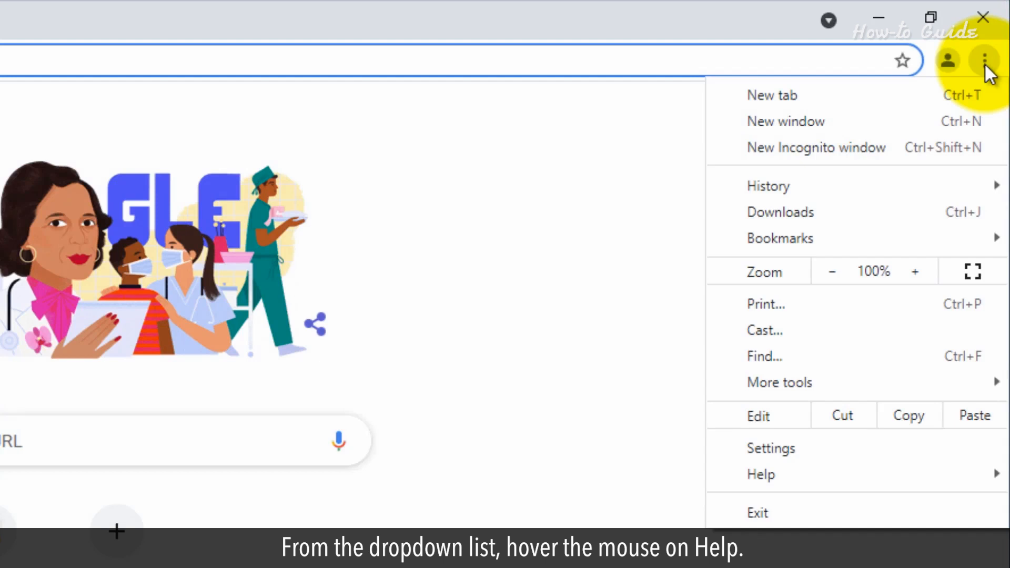
{"action": "mouse_move", "coordinate": [760, 475]}
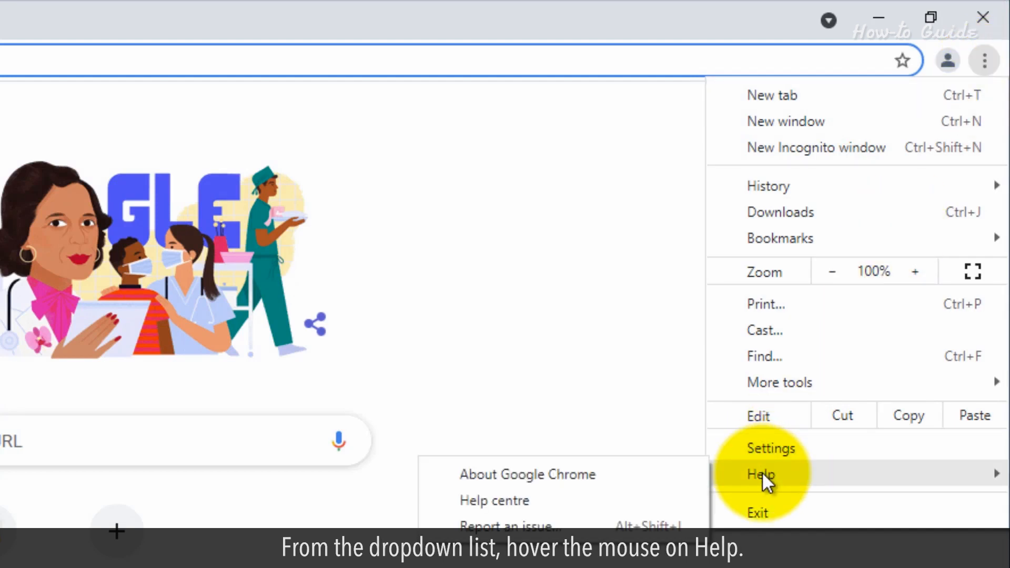
{"action": "mouse_move", "coordinate": [763, 482]}
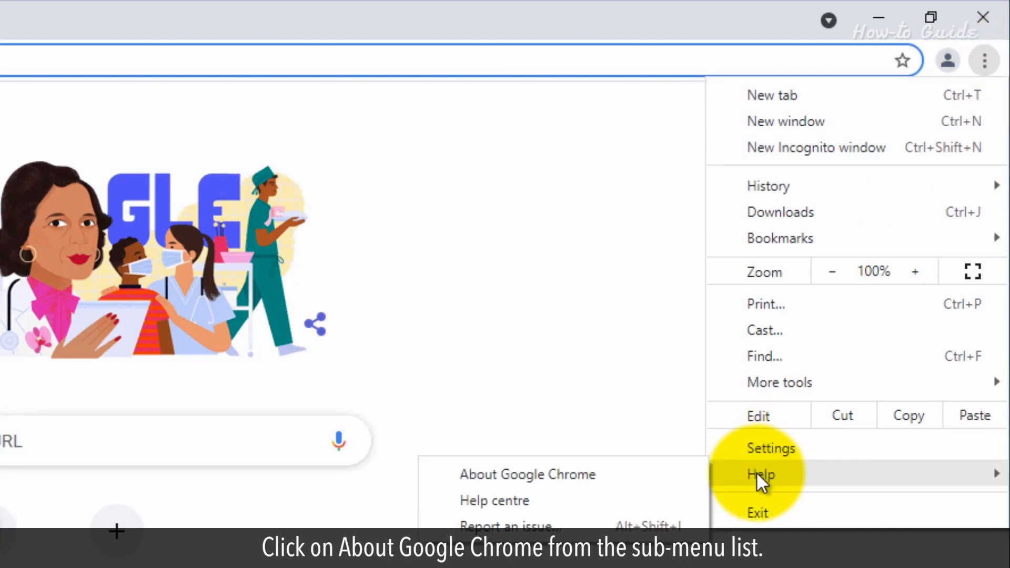
{"action": "mouse_move", "coordinate": [619, 480]}
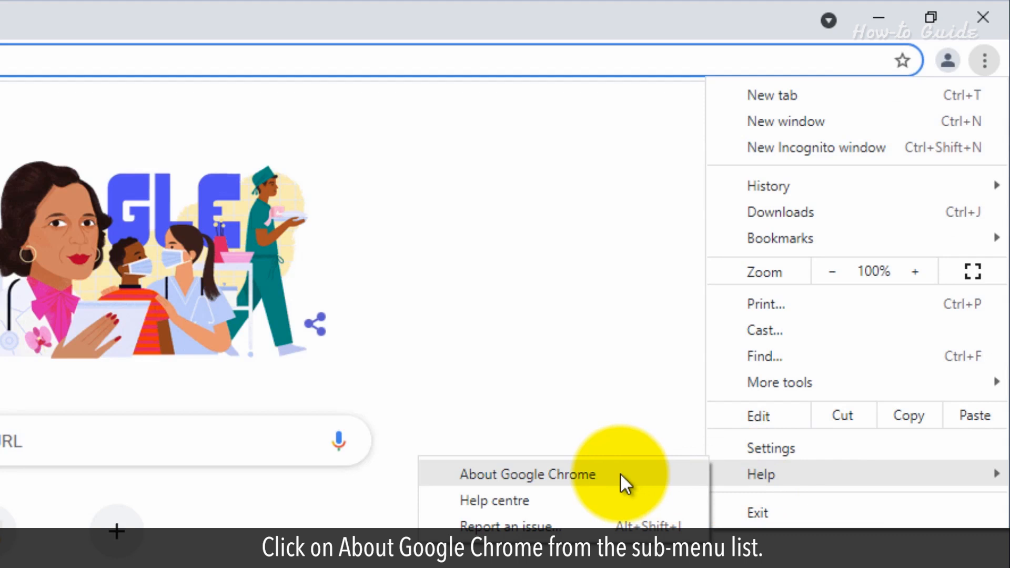
Step: Check for updates on About Chrome and relaunch, reaching version 93.0.4577.82
{"action": "left_click", "coordinate": [527, 475]}
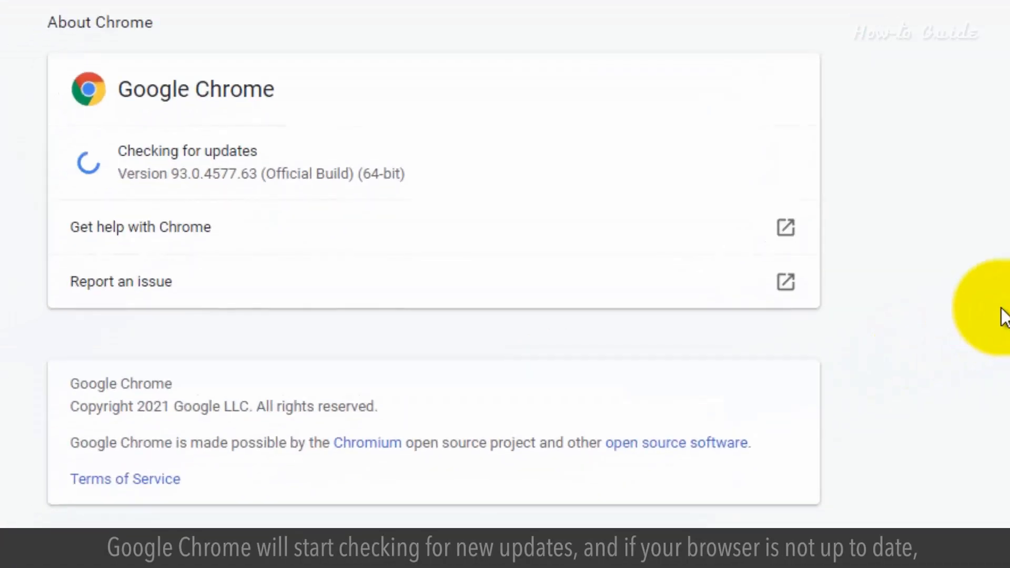
{"action": "mouse_move", "coordinate": [122, 158]}
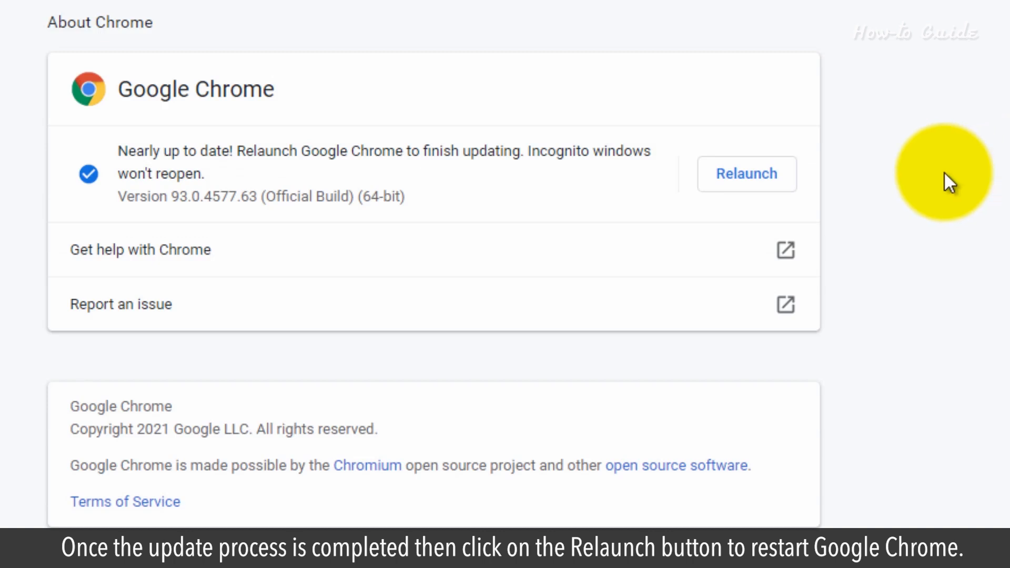
{"action": "left_click", "coordinate": [746, 174]}
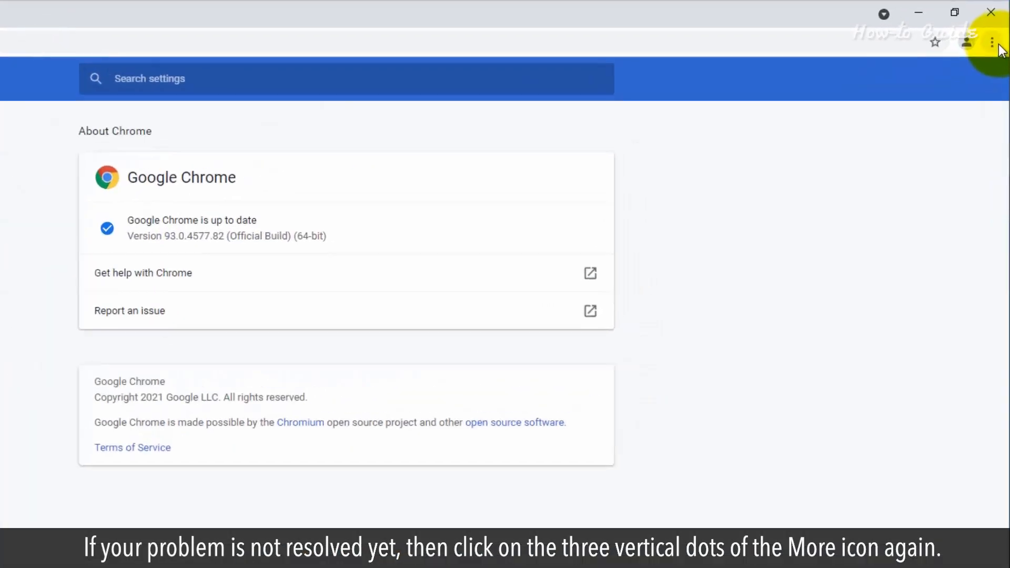
Step: Bring up Chrome's Task Manager via More tools to list running processes
{"action": "left_click", "coordinate": [994, 42]}
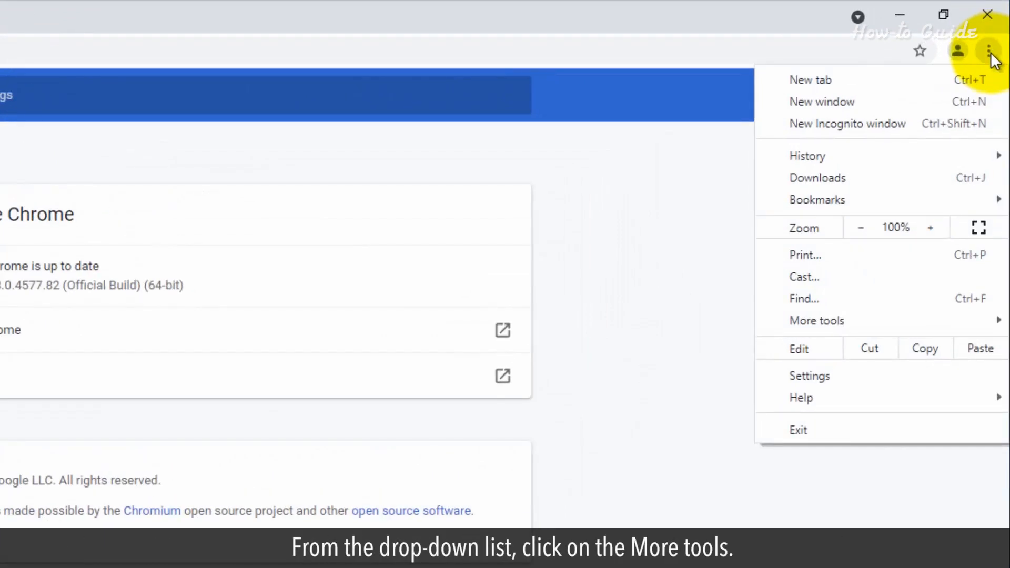
{"action": "mouse_move", "coordinate": [979, 100]}
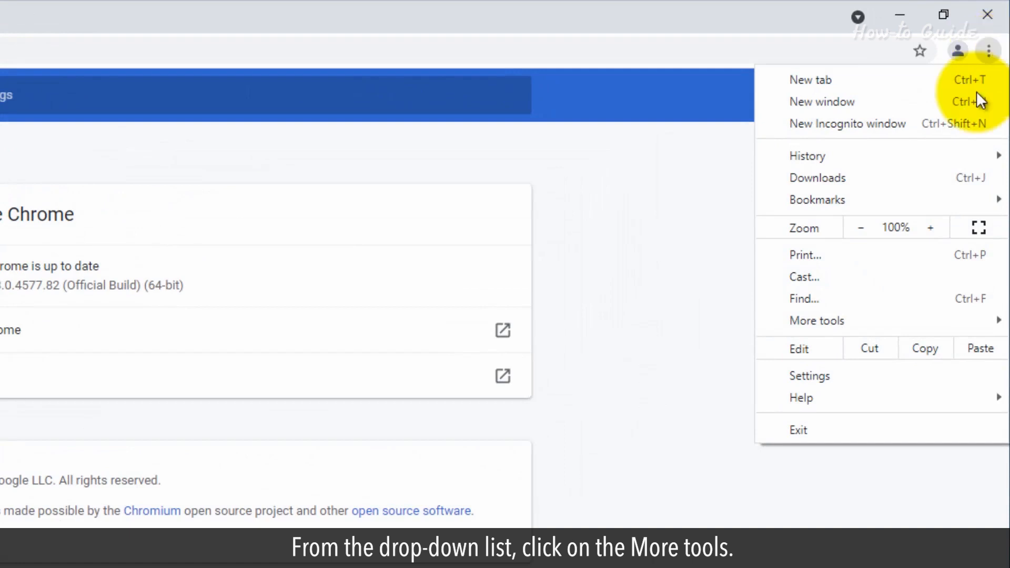
{"action": "left_click", "coordinate": [816, 320]}
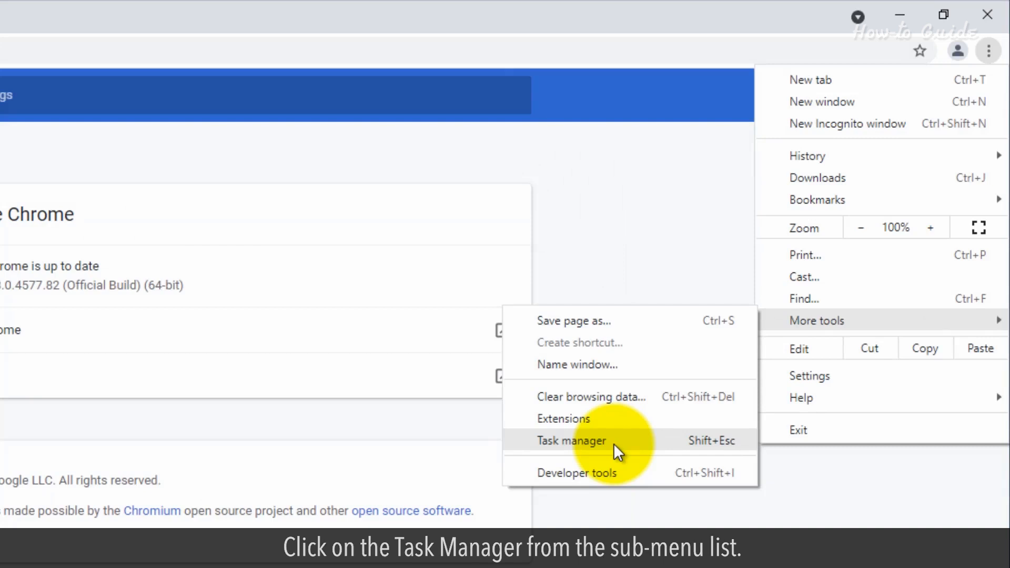
{"action": "left_click", "coordinate": [571, 441]}
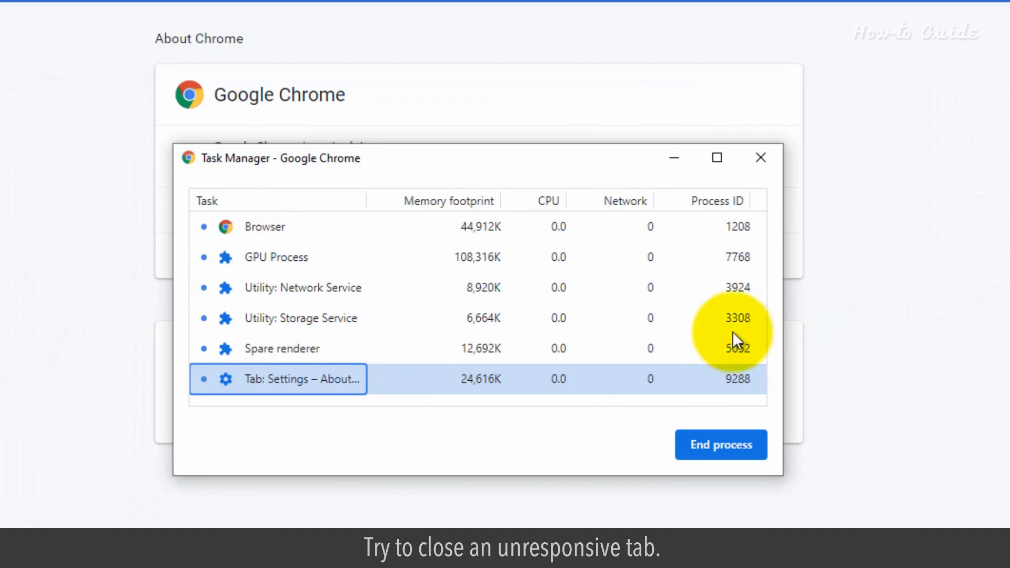
{"action": "mouse_move", "coordinate": [367, 252]}
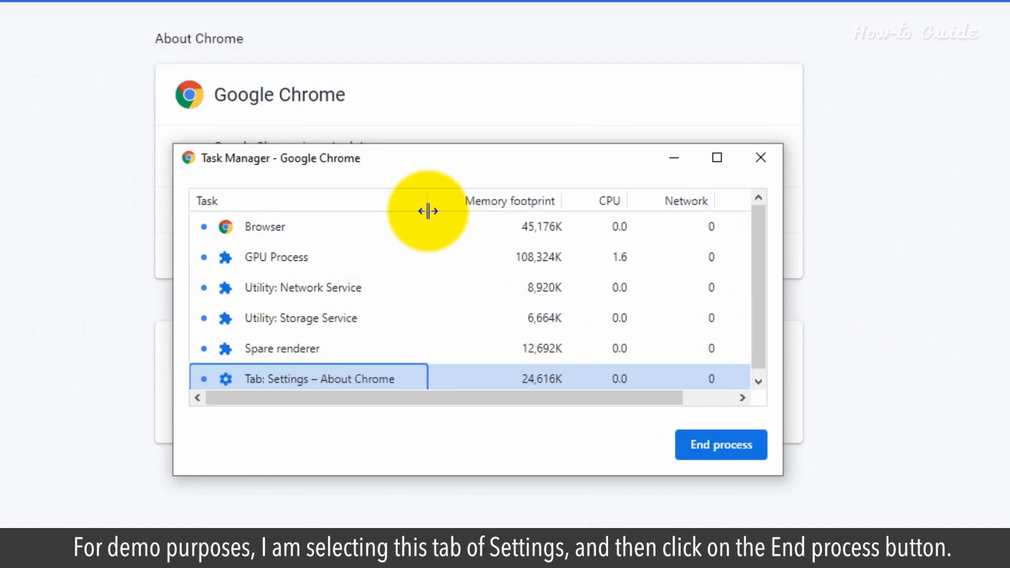
Step: End the Settings – About Chrome tab's process and dismiss the Task Manager
{"action": "left_click", "coordinate": [720, 445]}
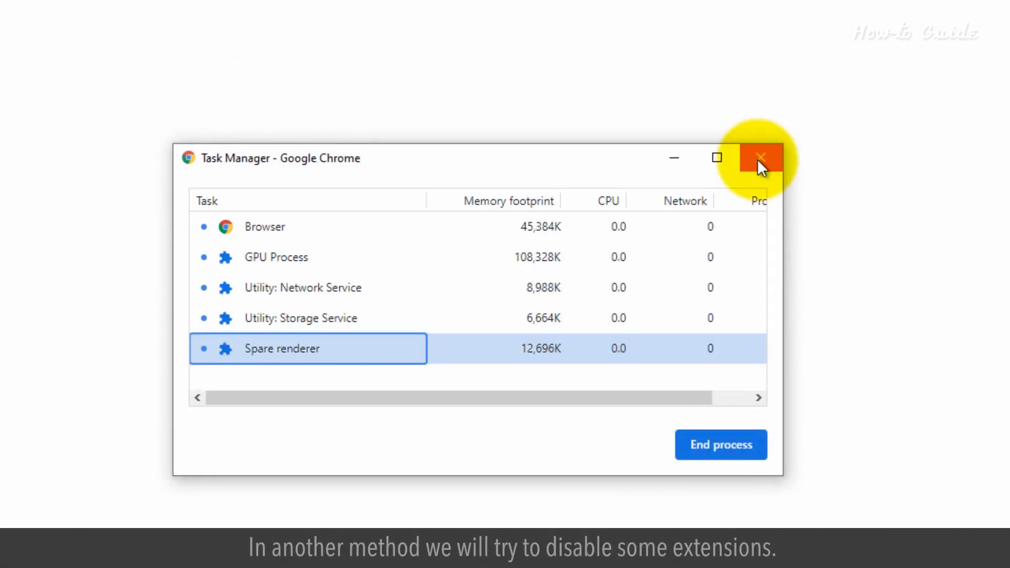
{"action": "left_click", "coordinate": [761, 158]}
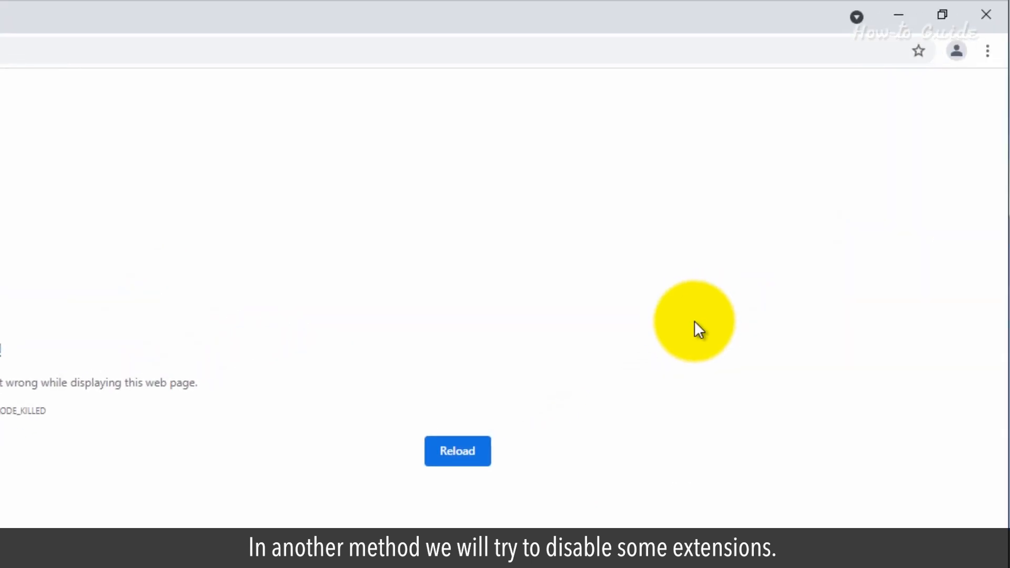
Step: Switch off the Slides app on the Extensions page, leaving Docs, Sheets and Docs Offline on
{"action": "left_click", "coordinate": [988, 52]}
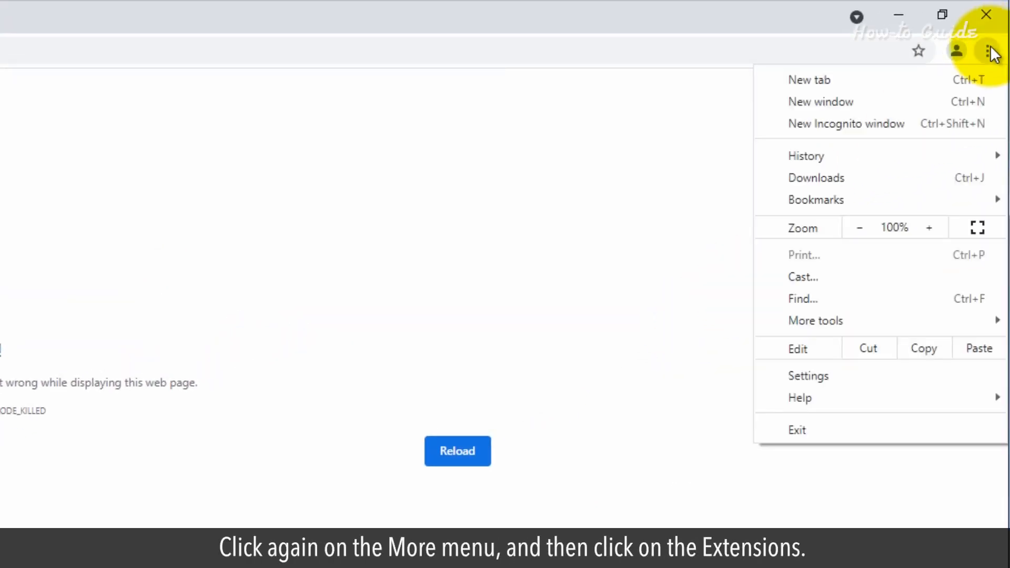
{"action": "mouse_move", "coordinate": [927, 303]}
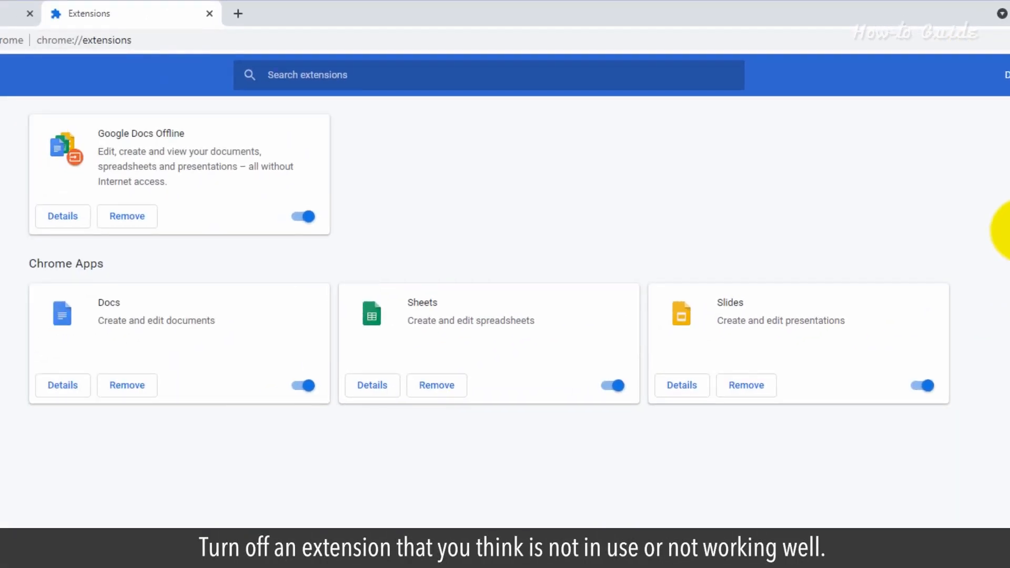
{"action": "left_click", "coordinate": [922, 385]}
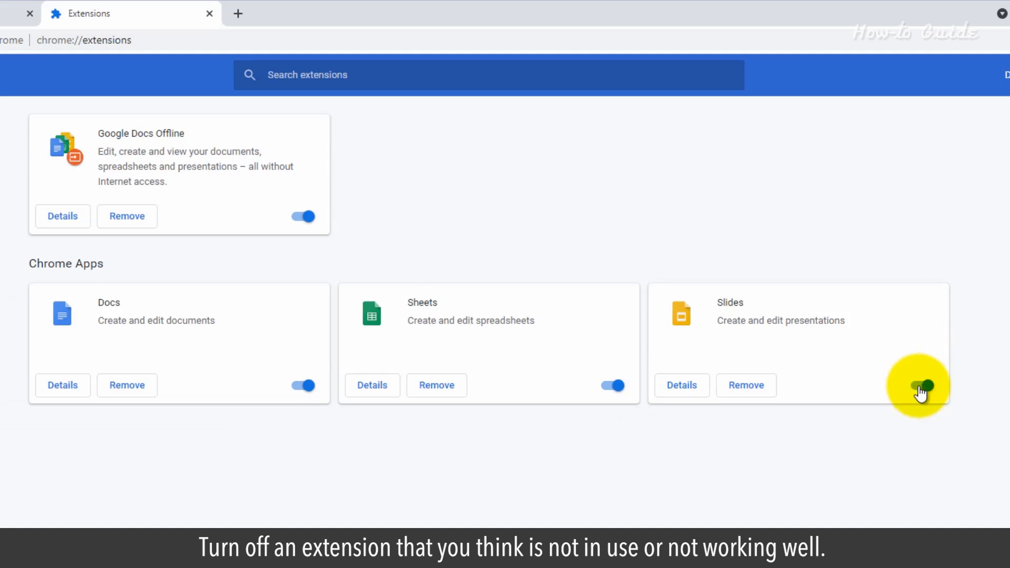
{"action": "left_click", "coordinate": [920, 385]}
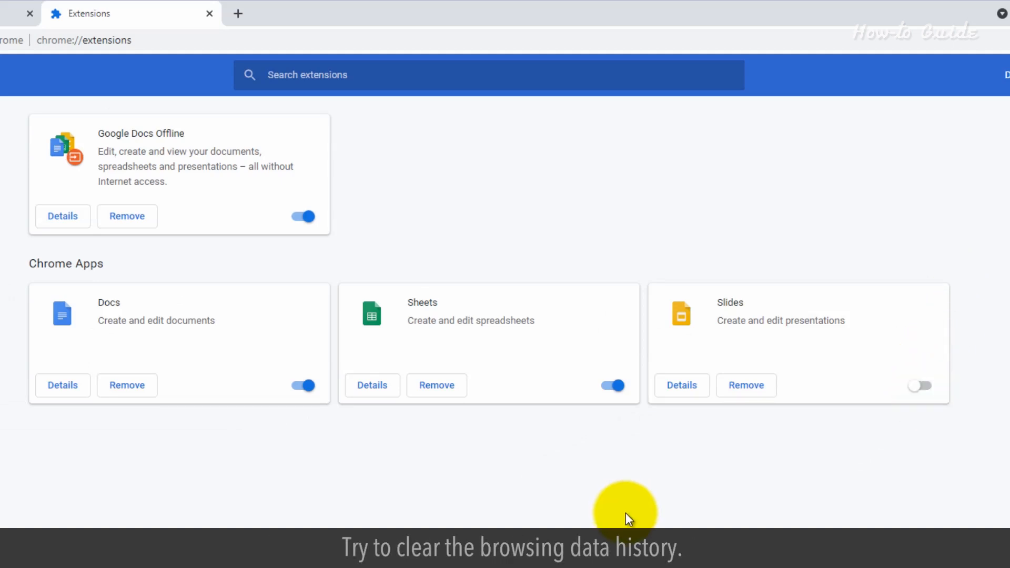
Step: From History, clear All time browsing data with every category checked
{"action": "left_click", "coordinate": [994, 51]}
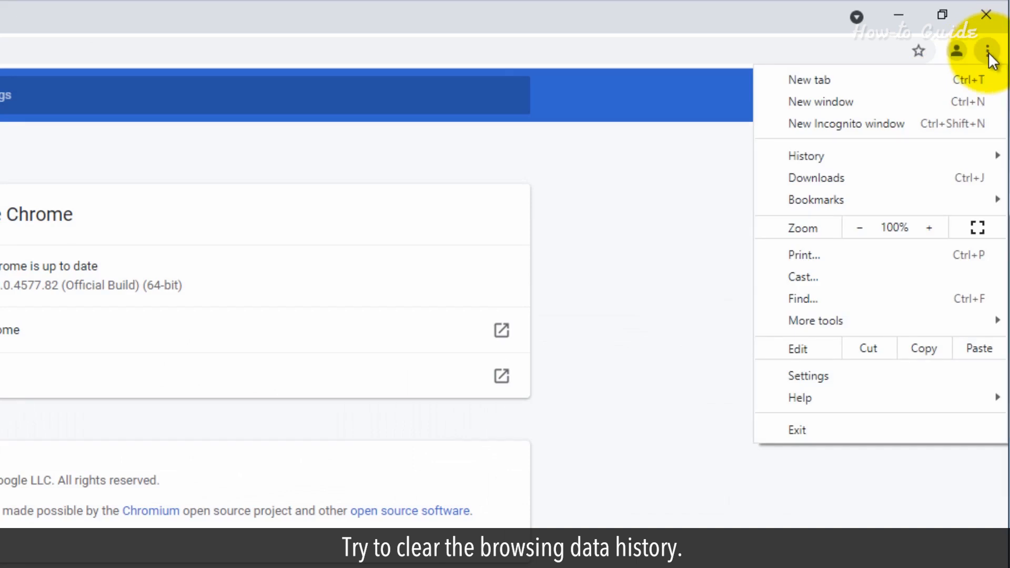
{"action": "left_click", "coordinate": [804, 155]}
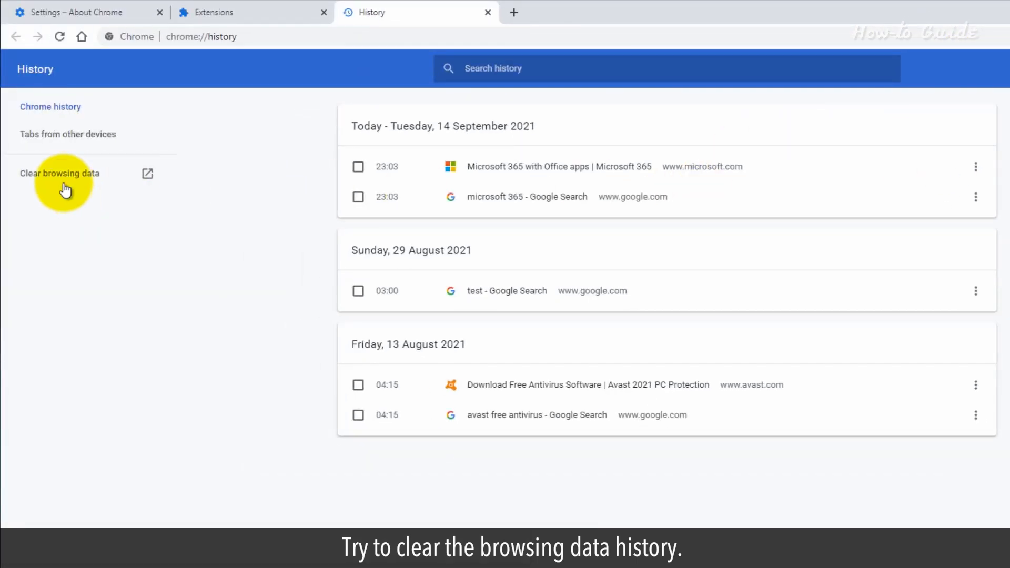
{"action": "left_click", "coordinate": [59, 172]}
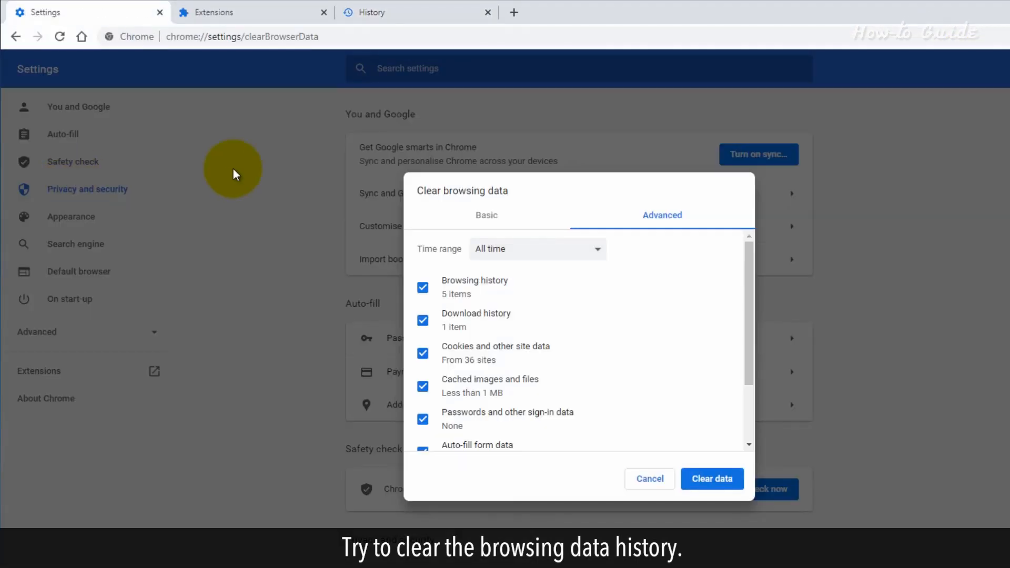
{"action": "scroll", "scroll_direction": "down", "scroll_amount": 3}
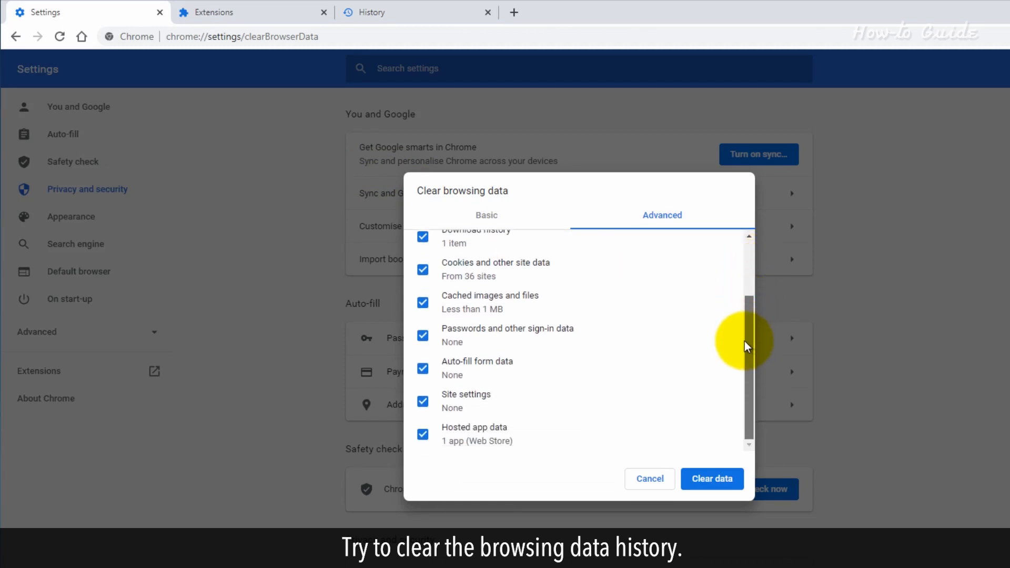
{"action": "left_click", "coordinate": [712, 479]}
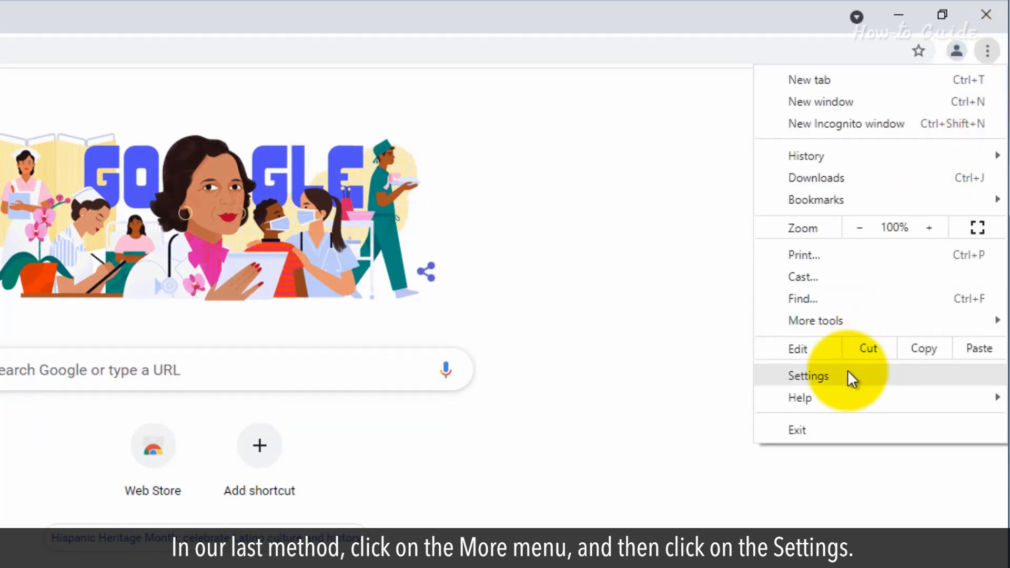
Step: Go into Settings and scroll to Reset and clean up for restoring original defaults
{"action": "left_click", "coordinate": [808, 375]}
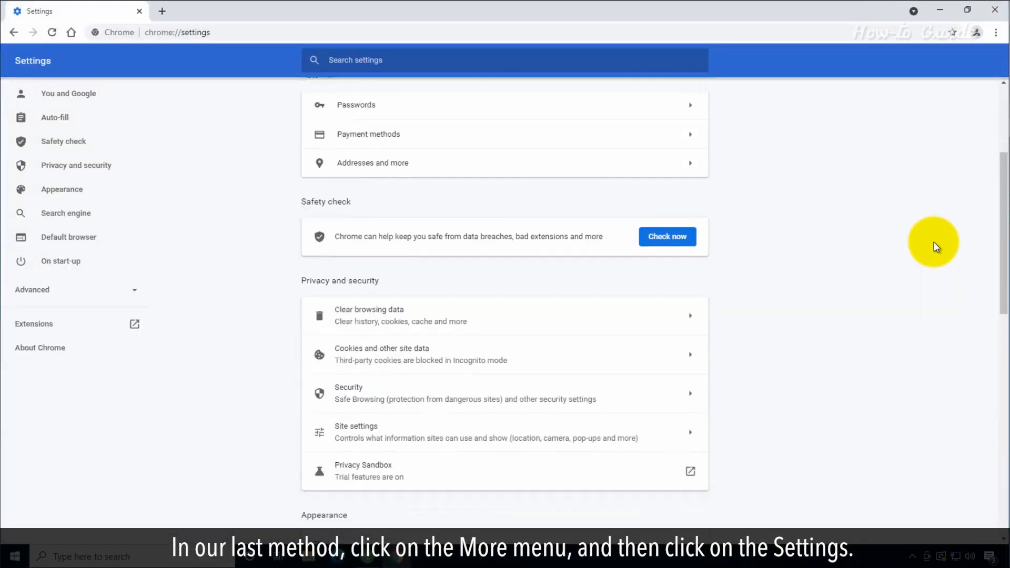
{"action": "scroll", "scroll_direction": "down", "scroll_amount": 3}
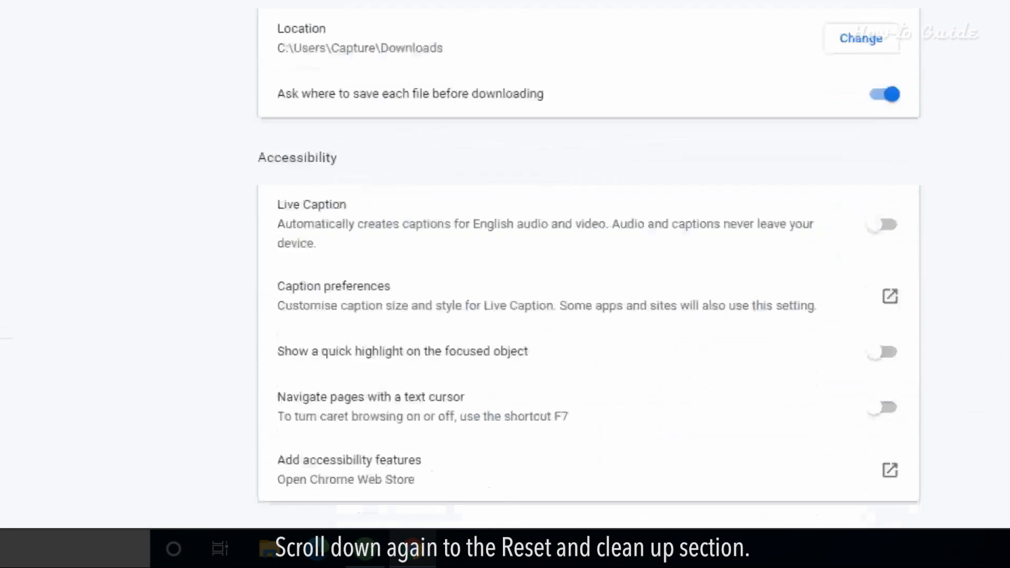
{"action": "scroll", "scroll_direction": "down", "scroll_amount": 3}
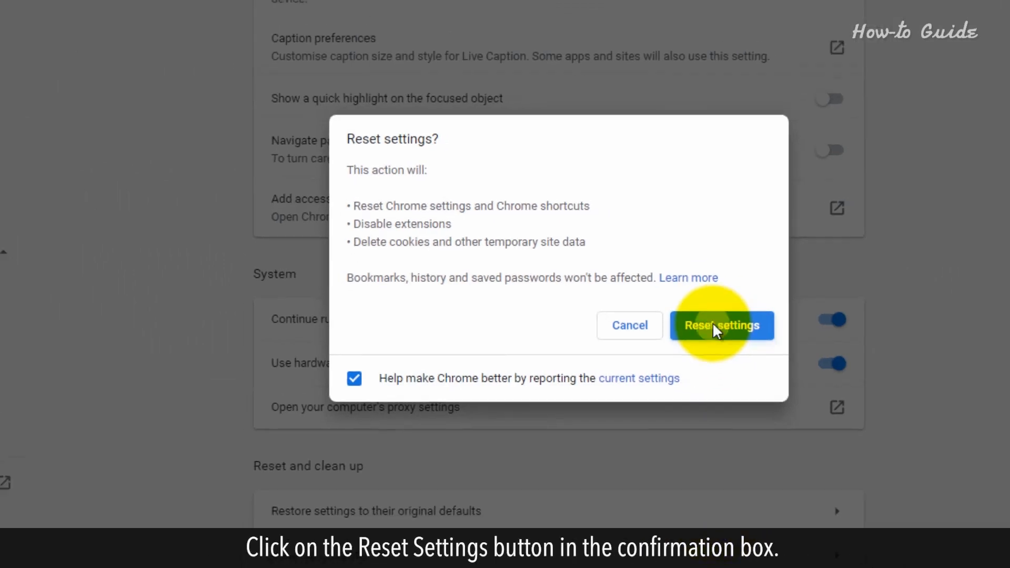
Step: Confirm Reset settings, then close Chrome back to the desktop
{"action": "left_click", "coordinate": [721, 325]}
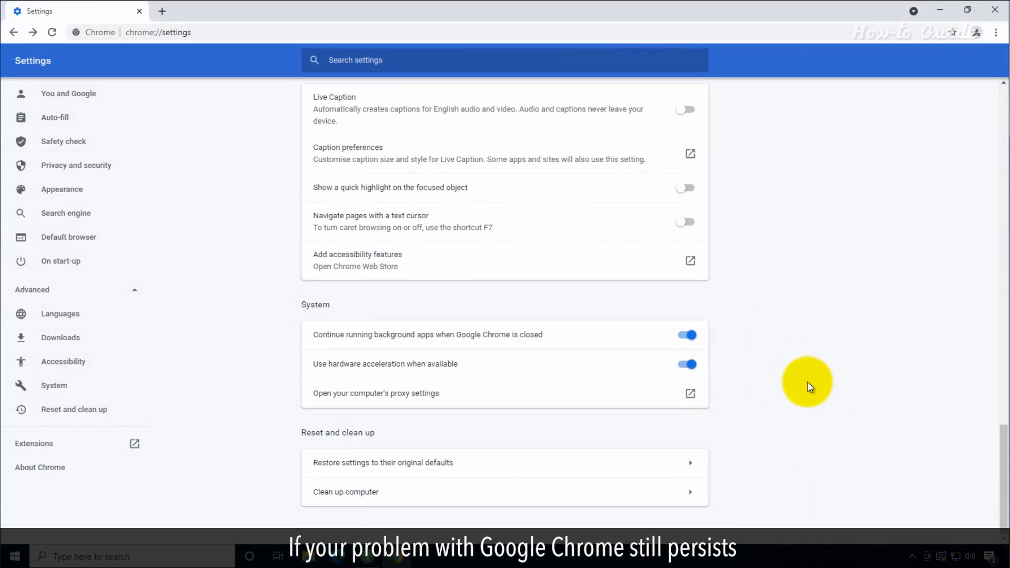
{"action": "mouse_move", "coordinate": [830, 380]}
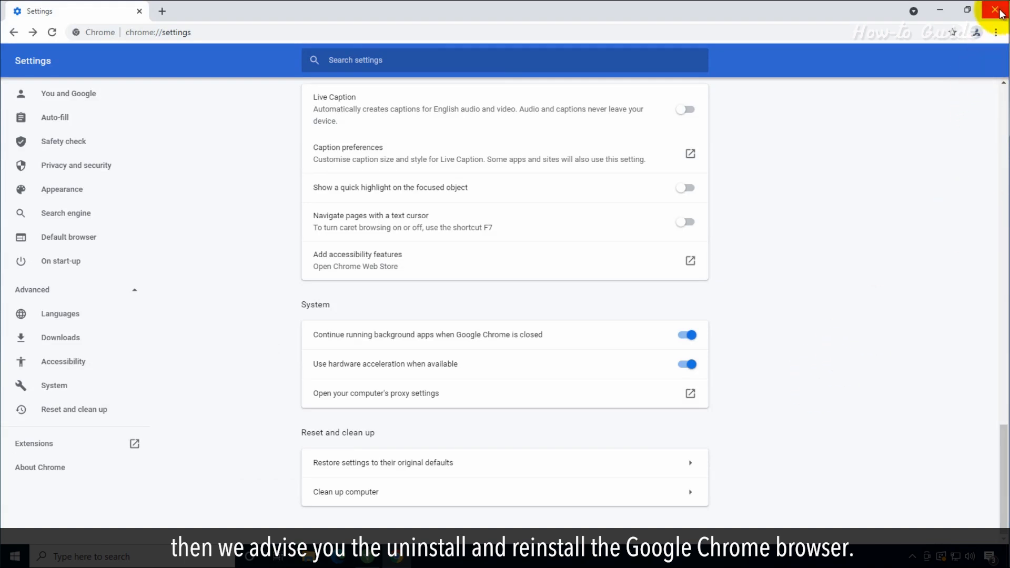
{"action": "left_click", "coordinate": [998, 11]}
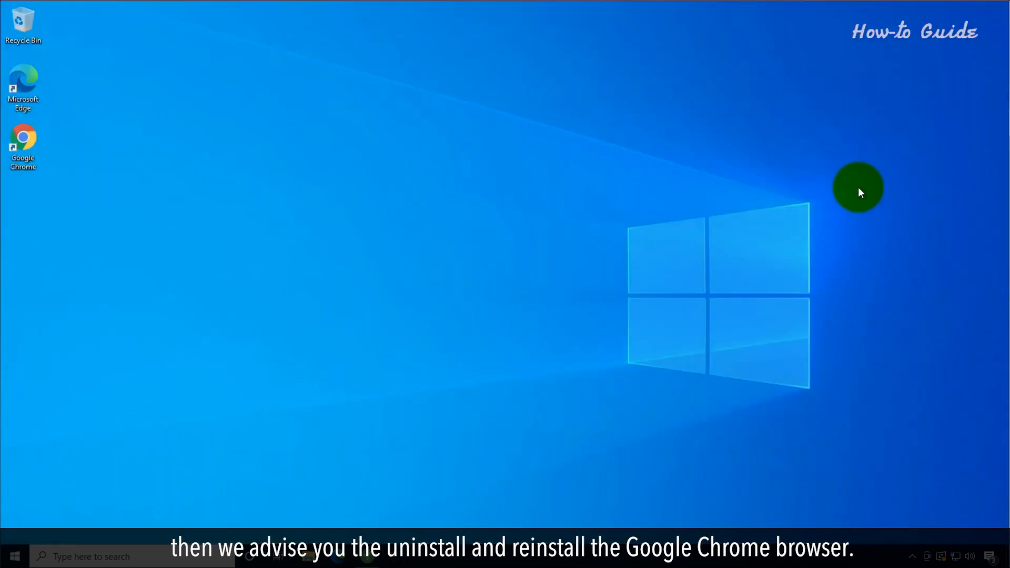